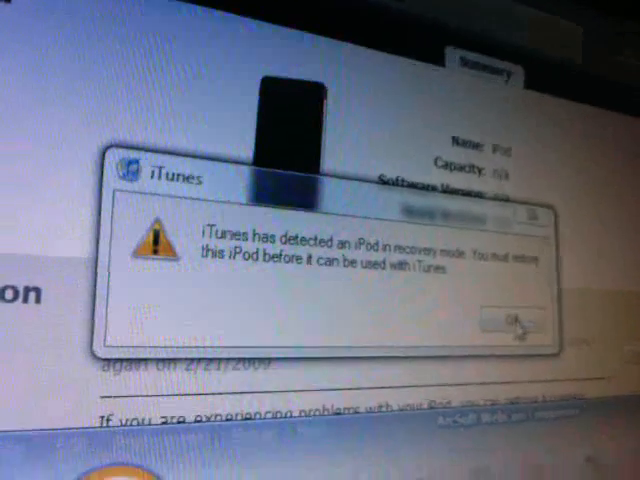
Dismiss the alert that an iPod in recovery mode was detected
click(510, 318)
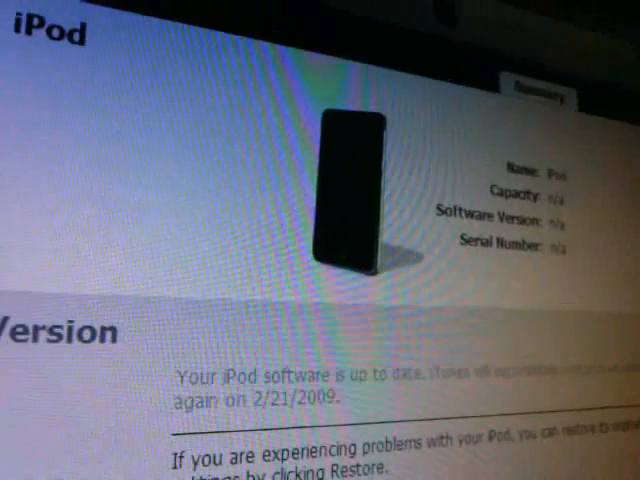